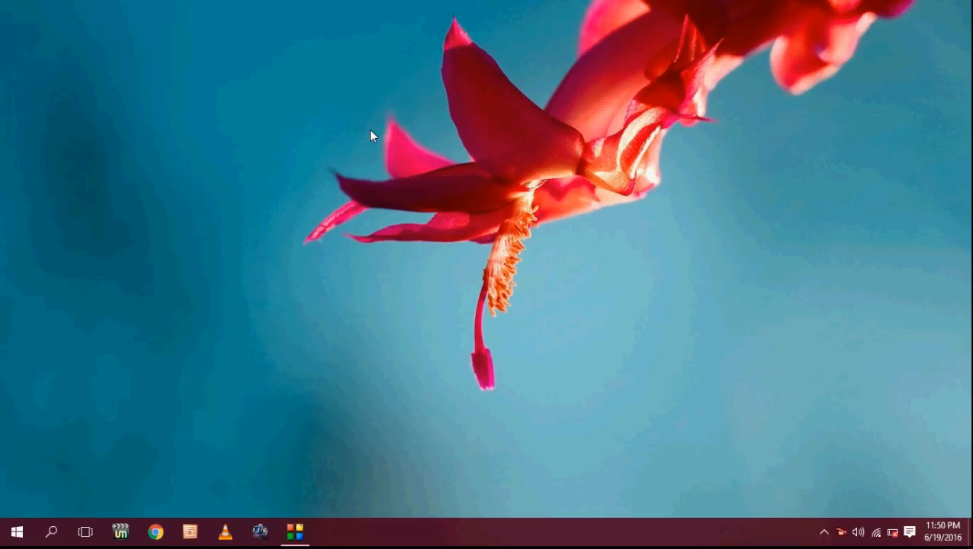
Bring up and dismiss the desktop context menu a couple of times
right_click(373, 136)
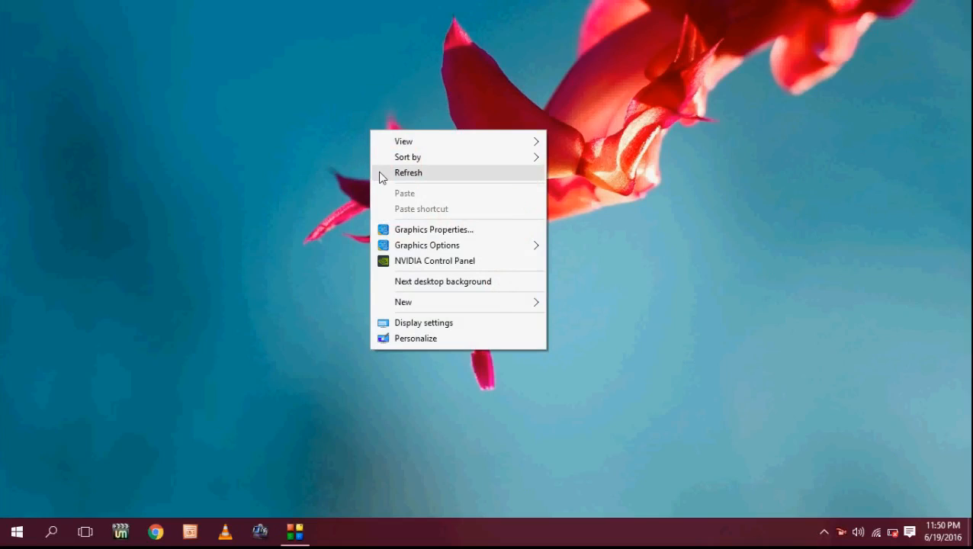
left_click(409, 172)
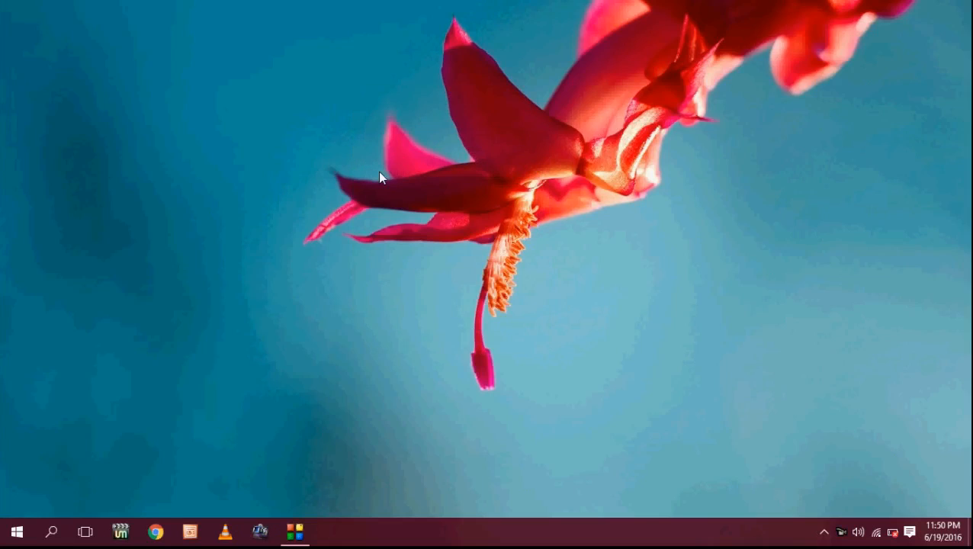
right_click(381, 176)
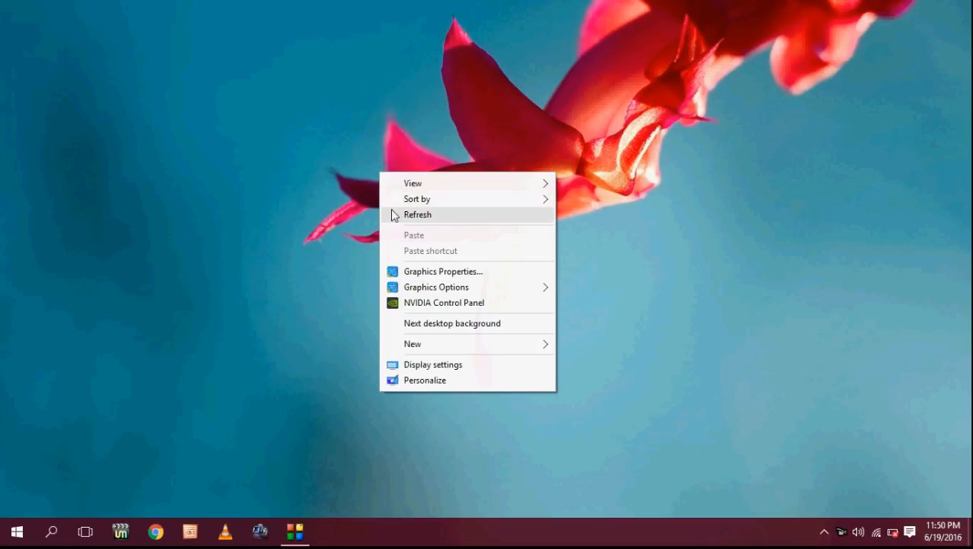
left_click(418, 214)
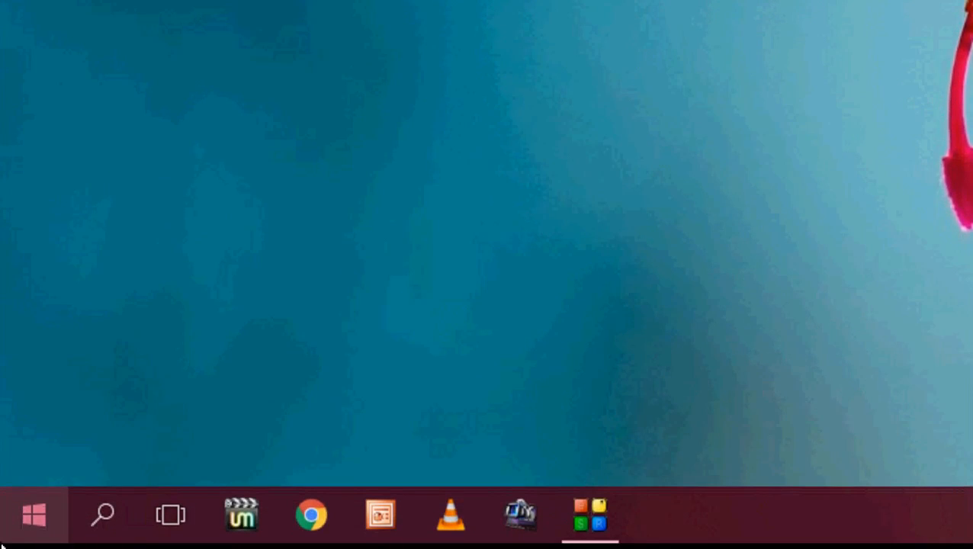
Search the Start menu for 'power opt' and launch Power Options from Best match
left_click(34, 515)
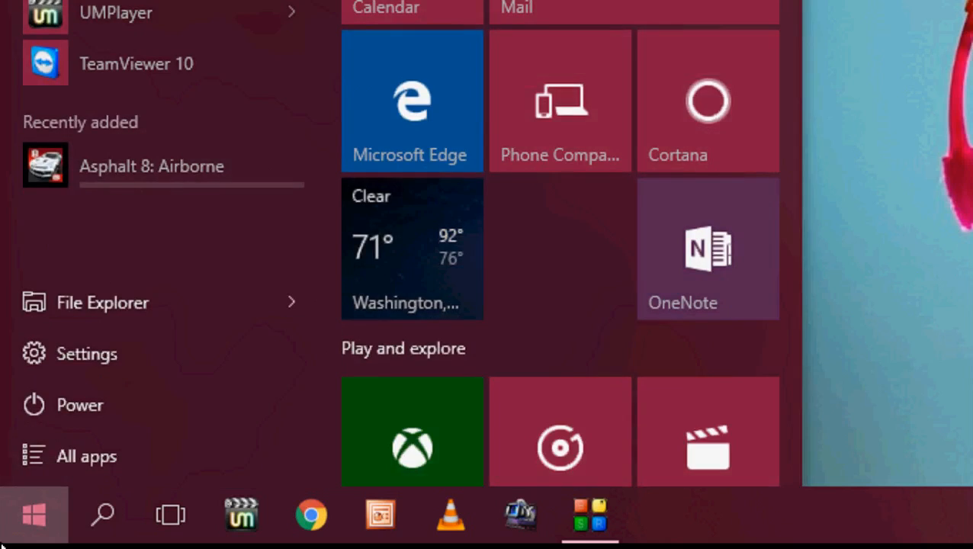
type("power")
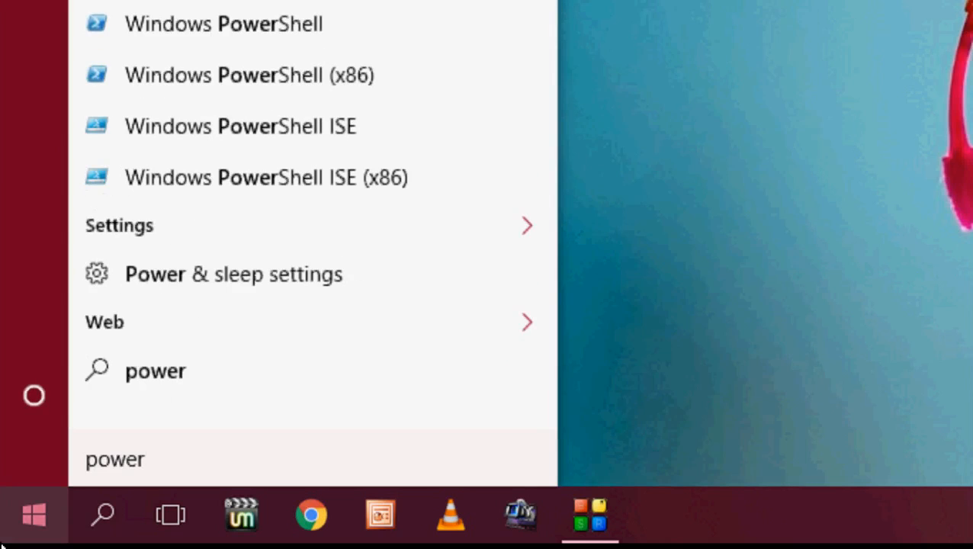
type("opt")
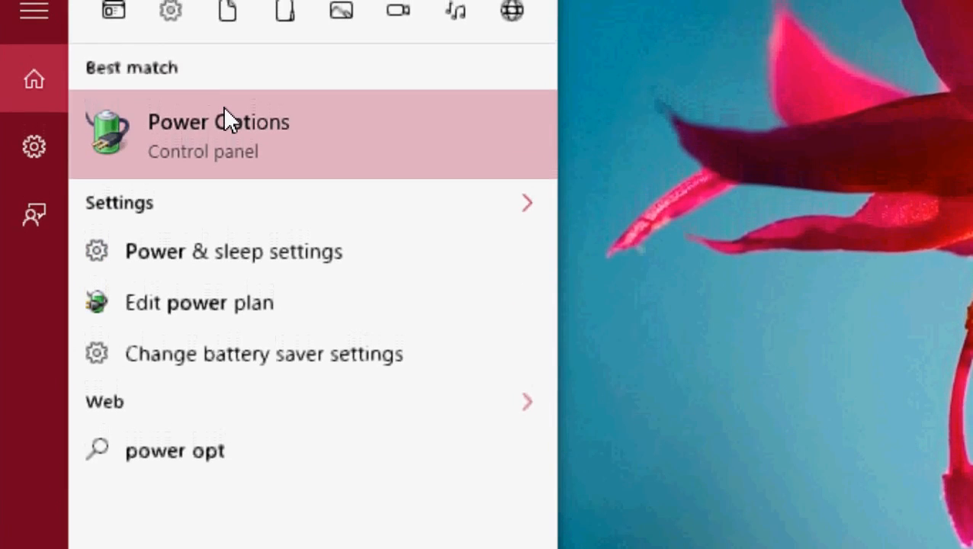
left_click(219, 122)
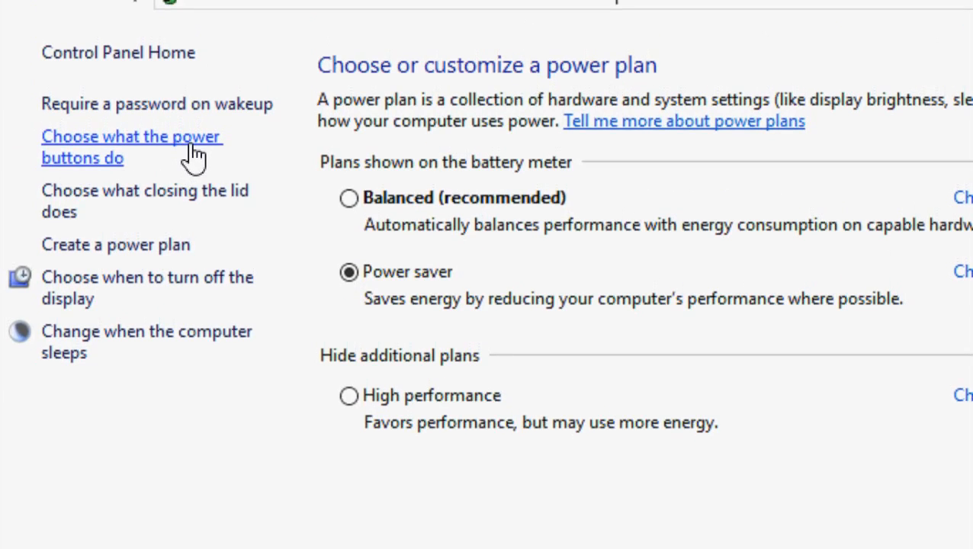
Go to 'Choose what the power buttons do' and unlock its currently unavailable settings
left_click(131, 146)
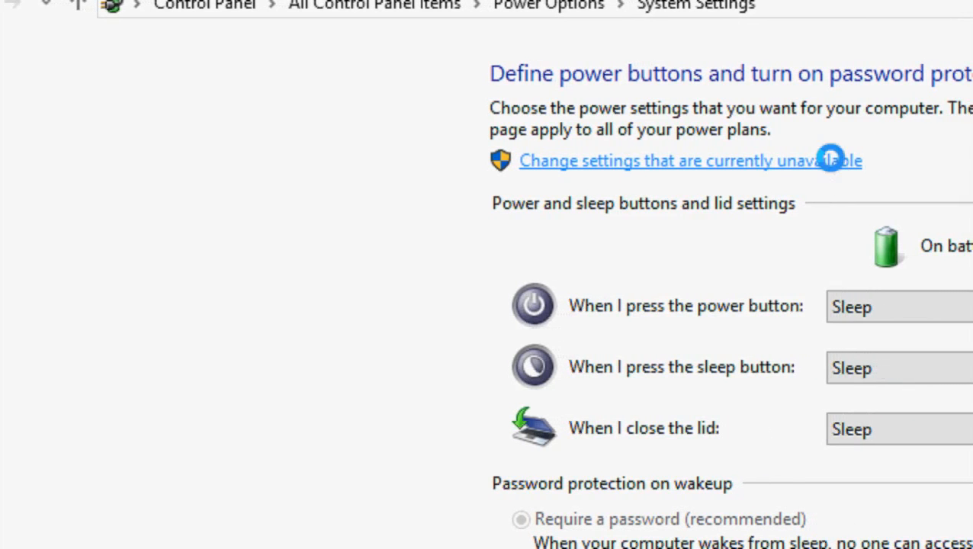
left_click(688, 160)
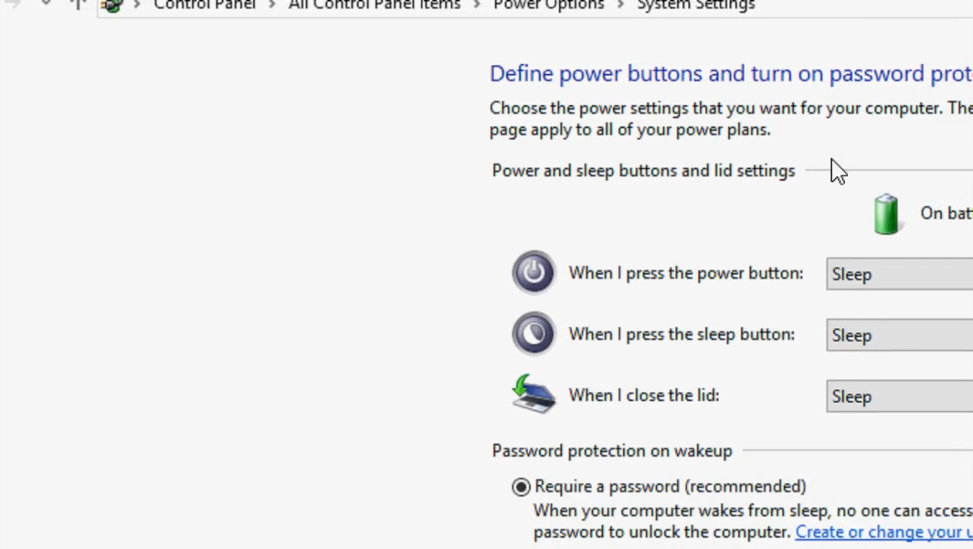
Uncheck 'Turn on fast startup (recommended)' under Shutdown settings
scroll("down", 3)
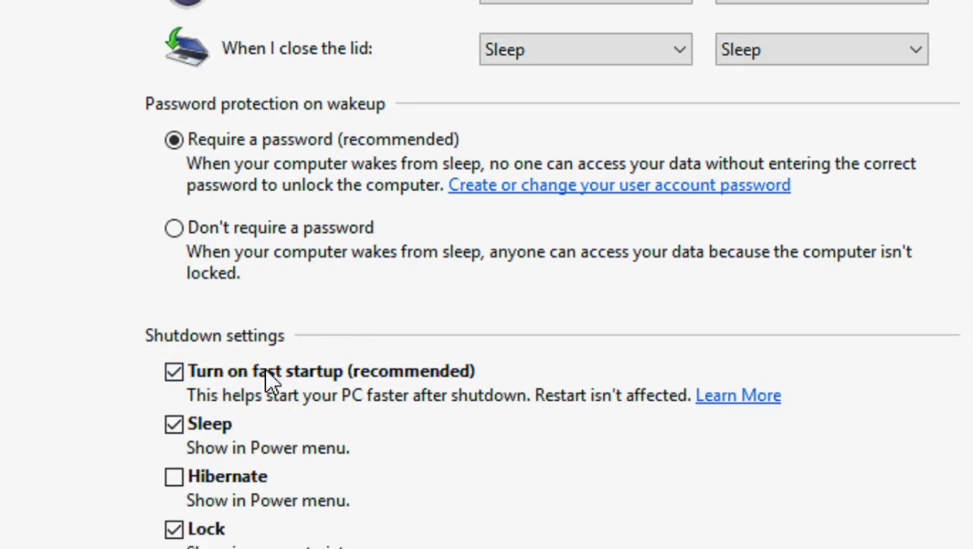
left_click(174, 373)
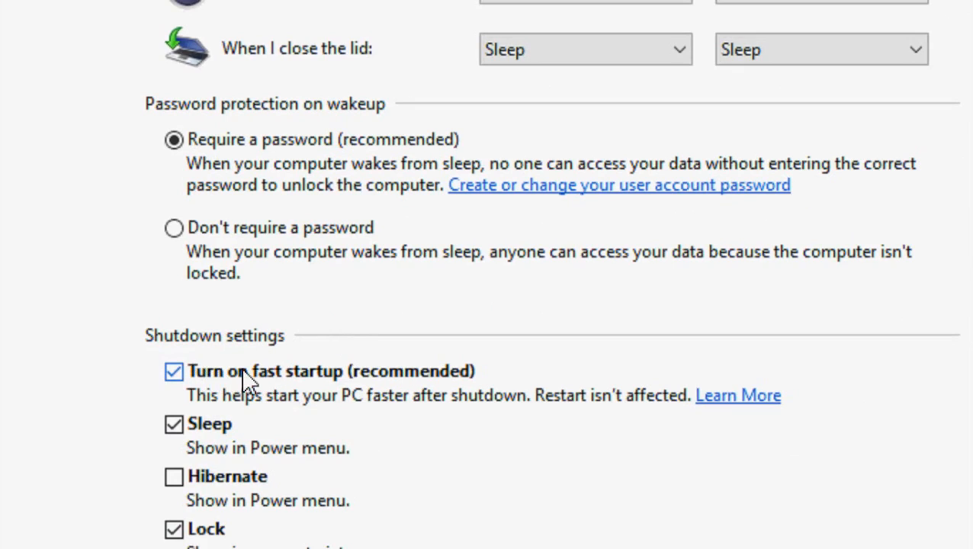
mouse_move(252, 384)
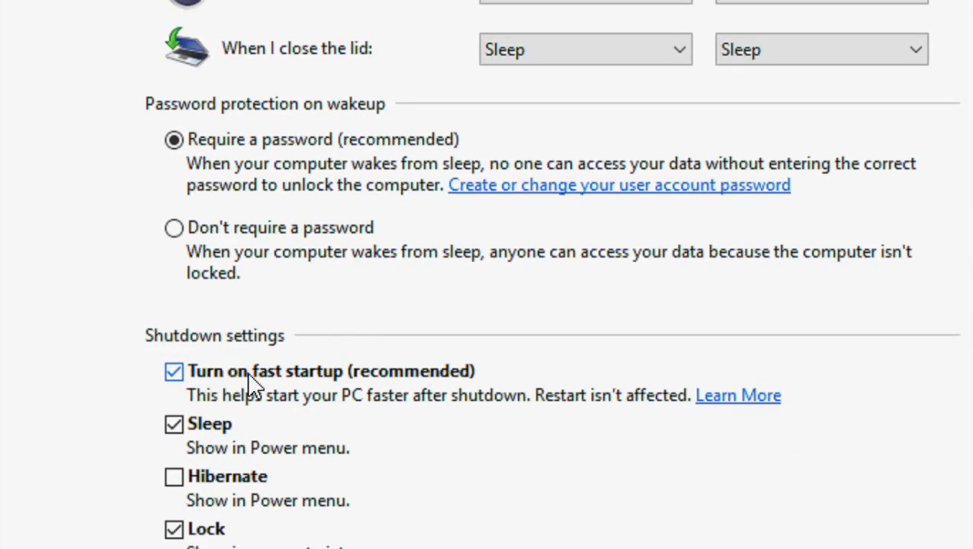
left_click(174, 372)
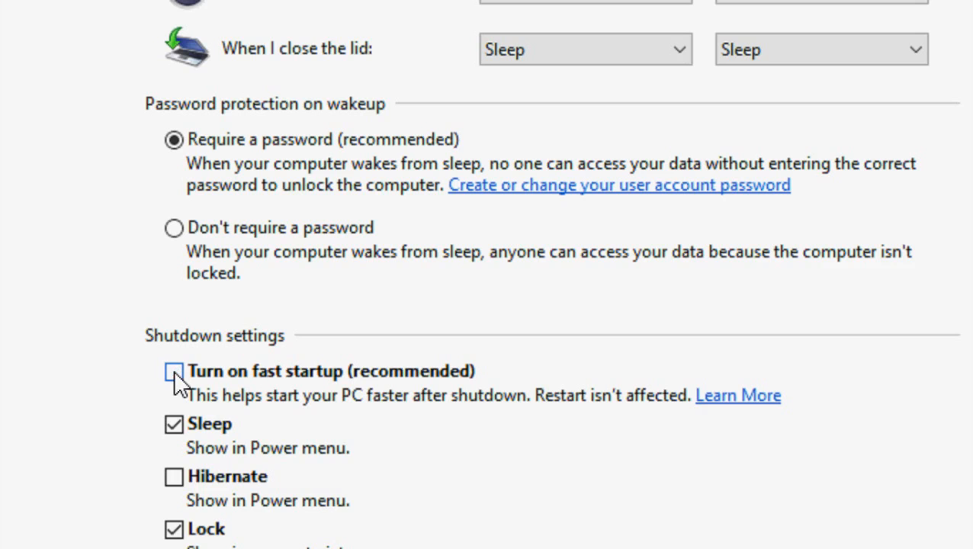
scroll("down", 3)
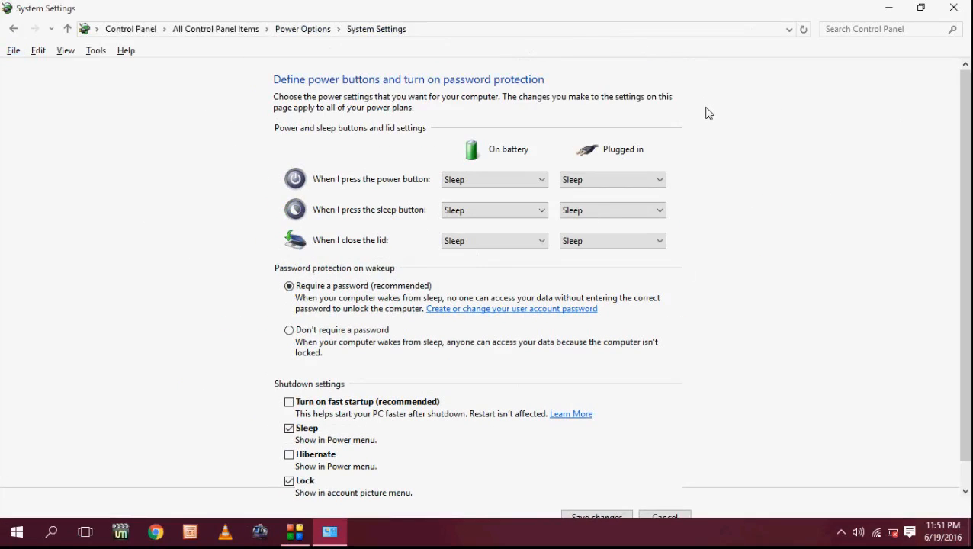
mouse_move(704, 119)
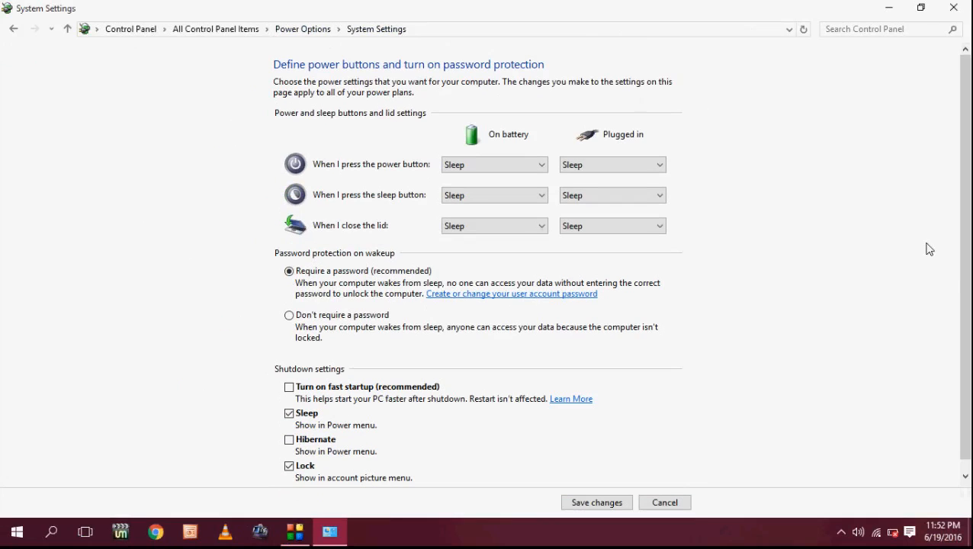
mouse_move(948, 278)
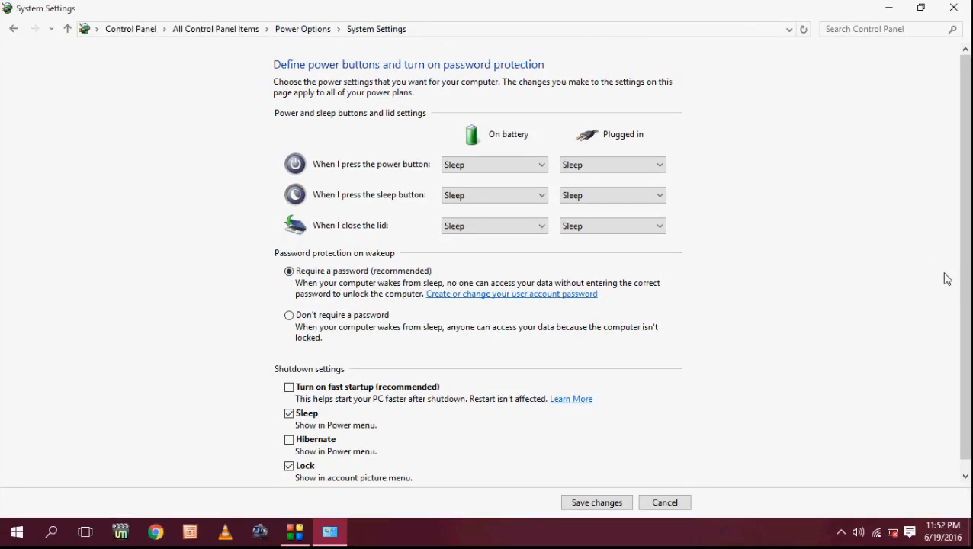